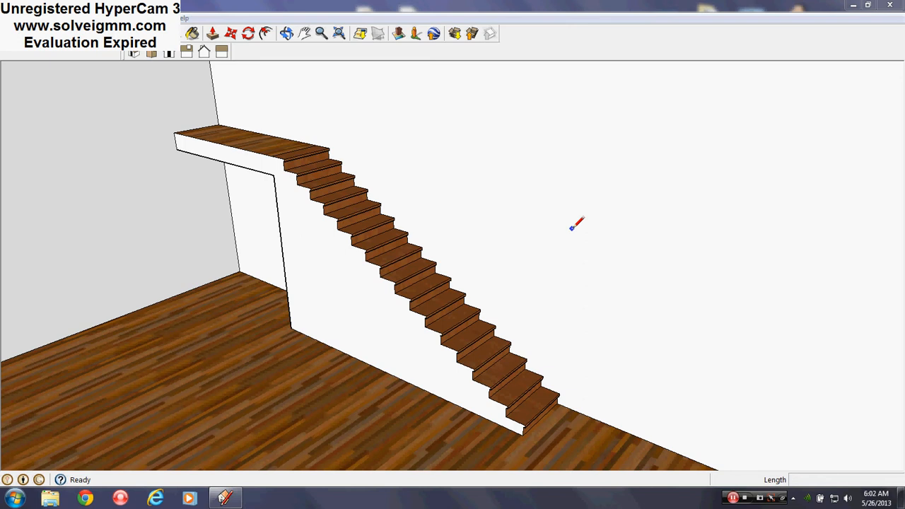
mouse_move(538, 256)
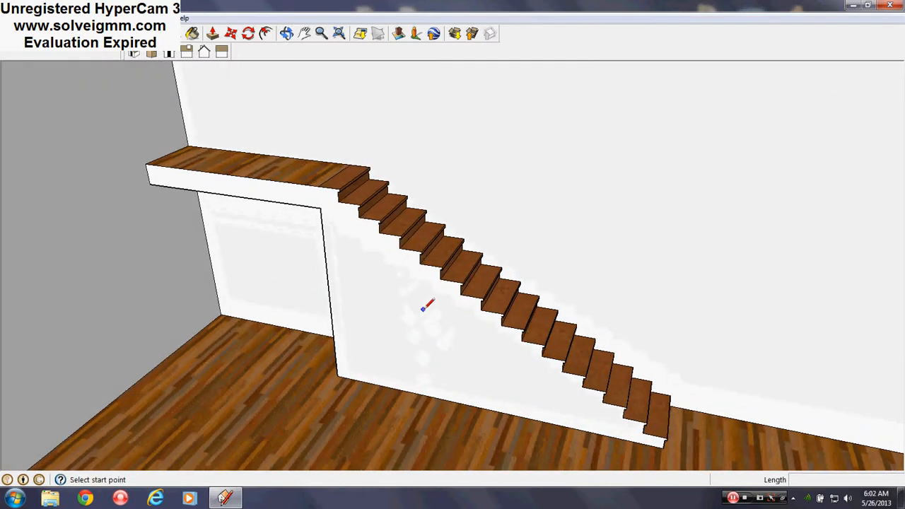
Step: Begin tracing the stair and landing profile on the wall face with the Line tool
left_click(144, 164)
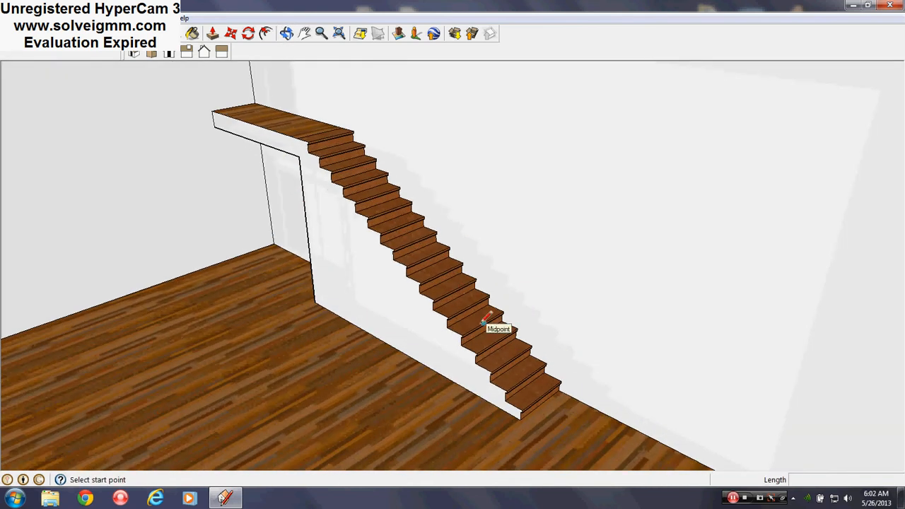
mouse_move(475, 320)
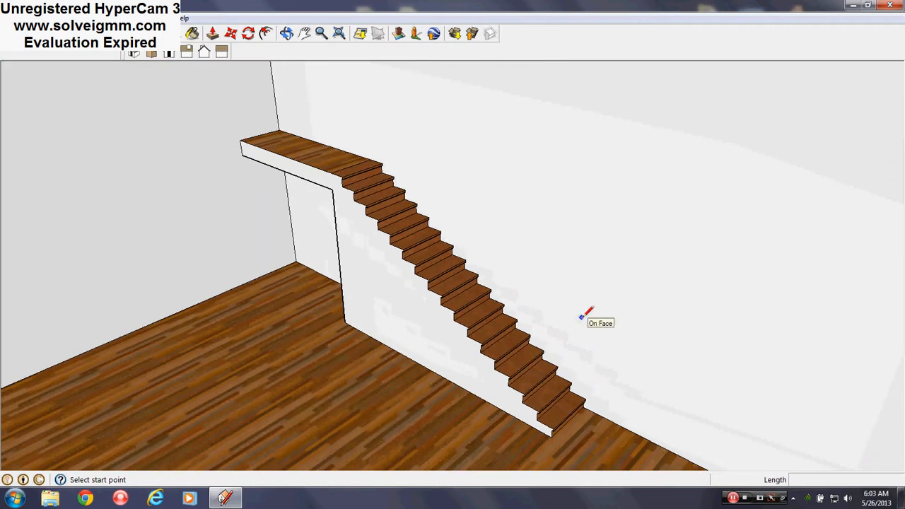
mouse_move(566, 317)
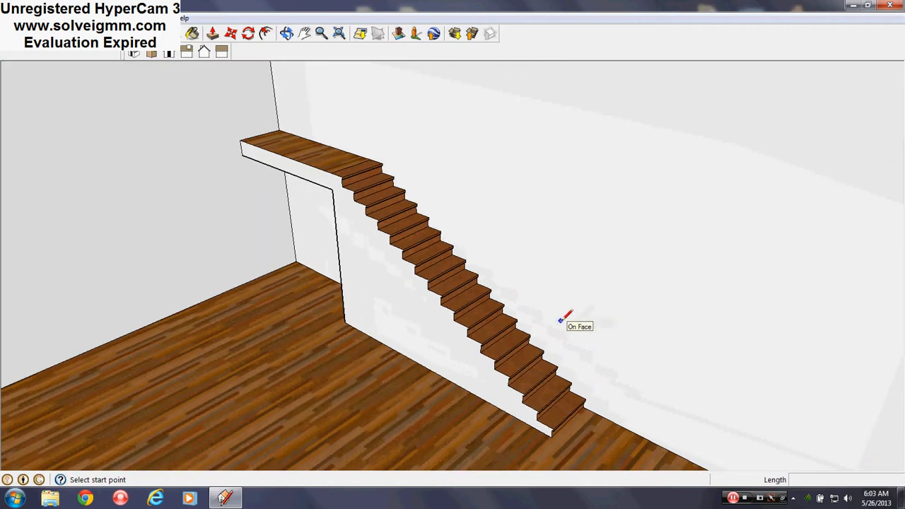
mouse_move(538, 310)
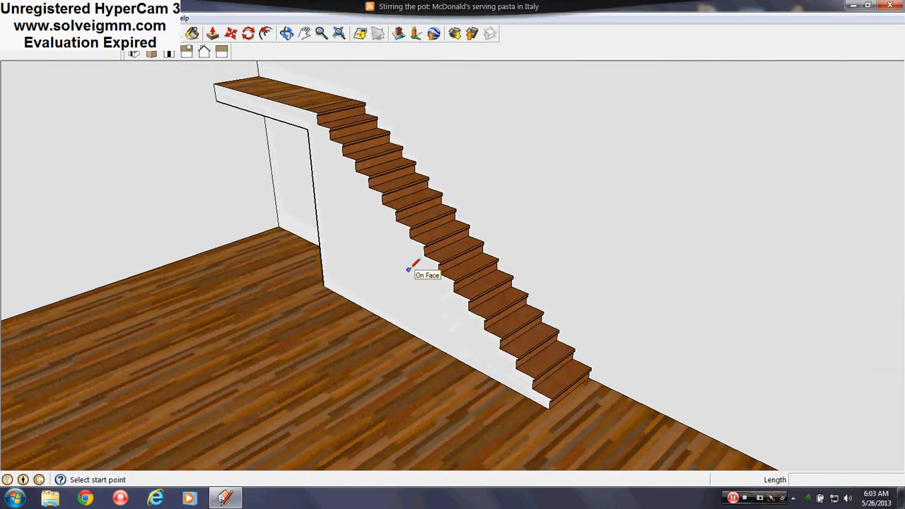
Step: Make the pulled-out stringer profile its own group via the context menu
right_click(408, 271)
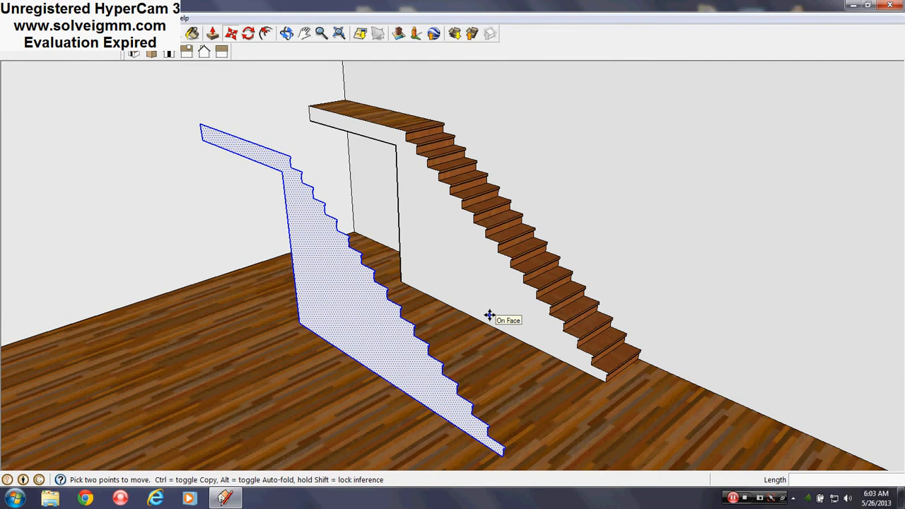
mouse_move(337, 273)
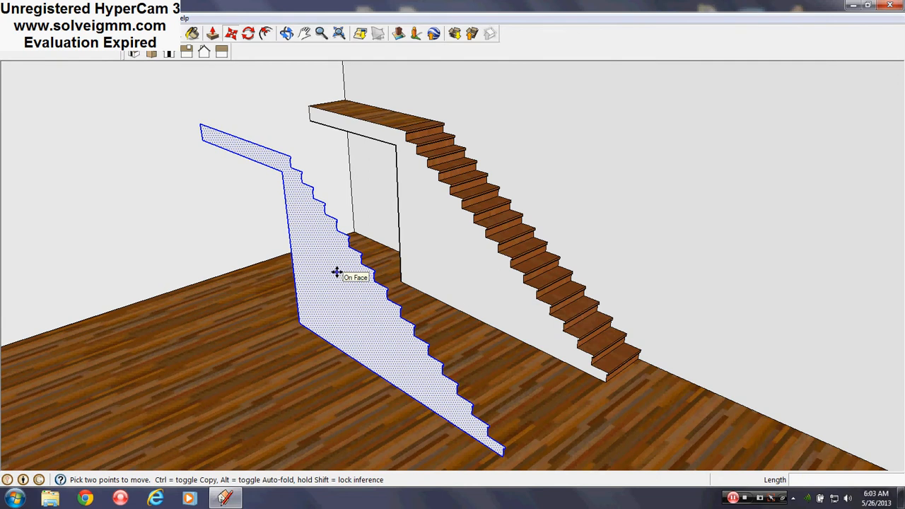
right_click(337, 273)
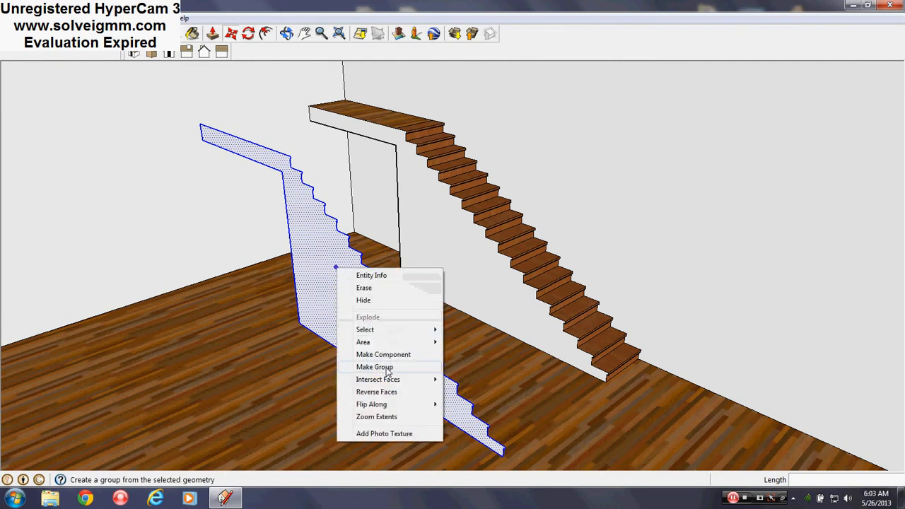
left_click(374, 366)
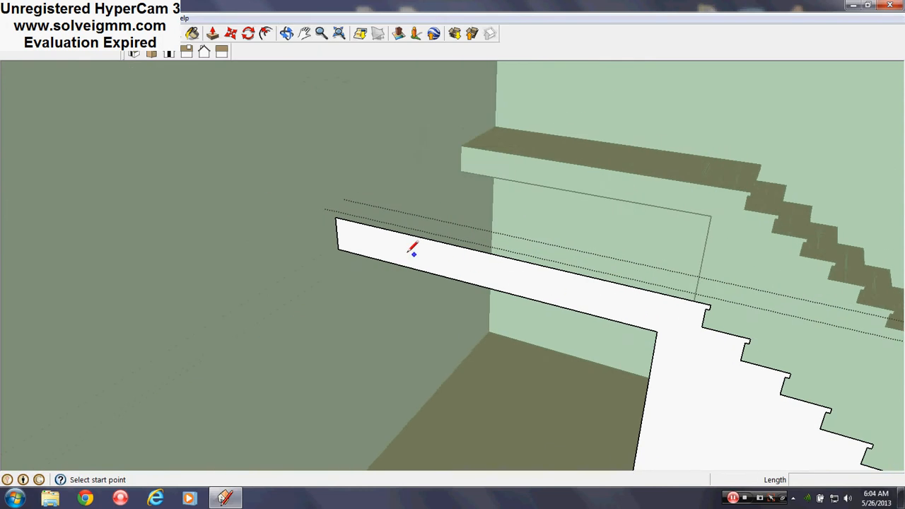
mouse_move(346, 235)
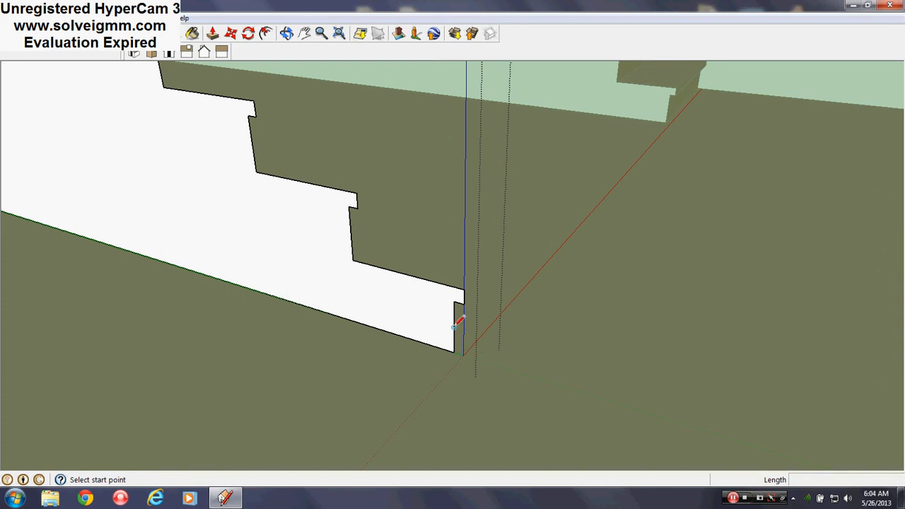
mouse_move(455, 346)
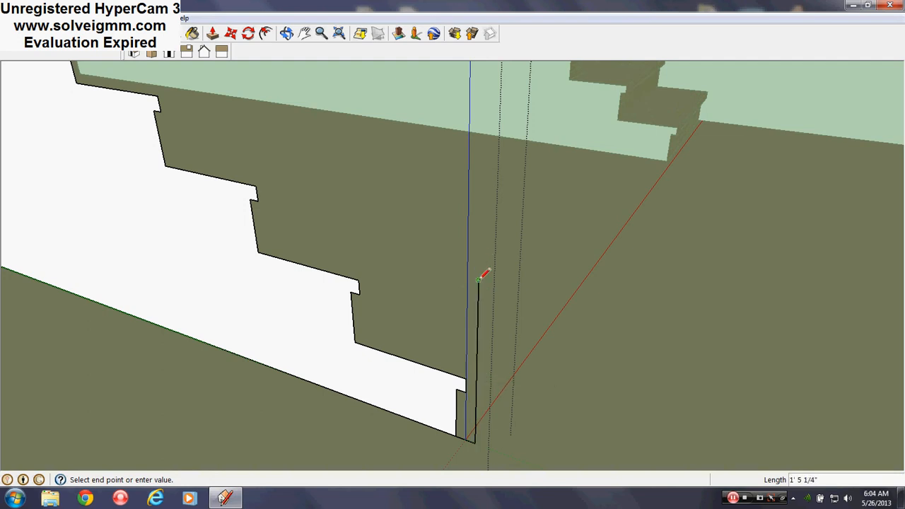
mouse_move(434, 262)
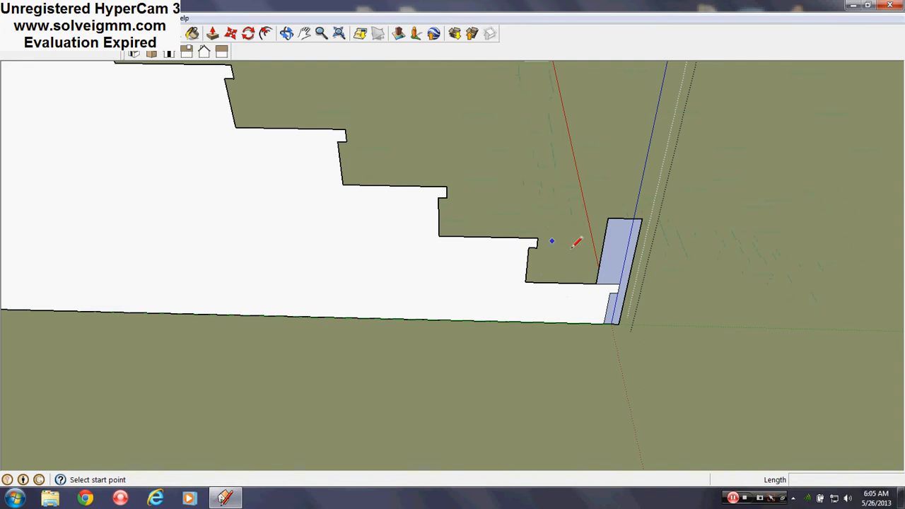
Step: Erase the waste edges at the stringer's bottom and start a line from its upper corner
left_click_drag(551, 240, 393, 223)
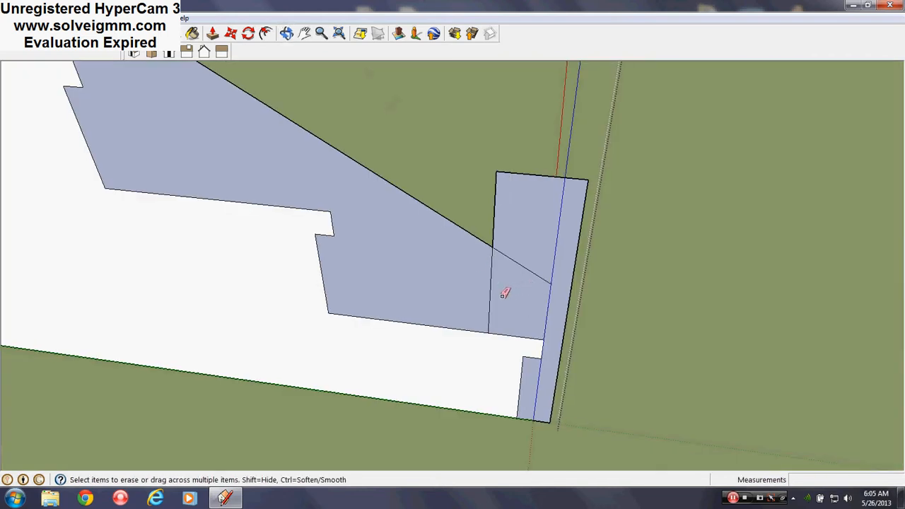
mouse_move(520, 275)
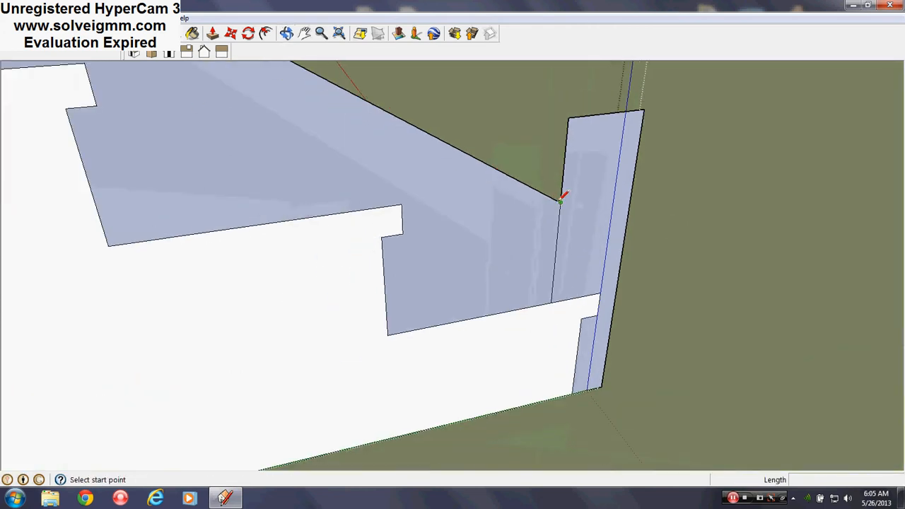
left_click(560, 204)
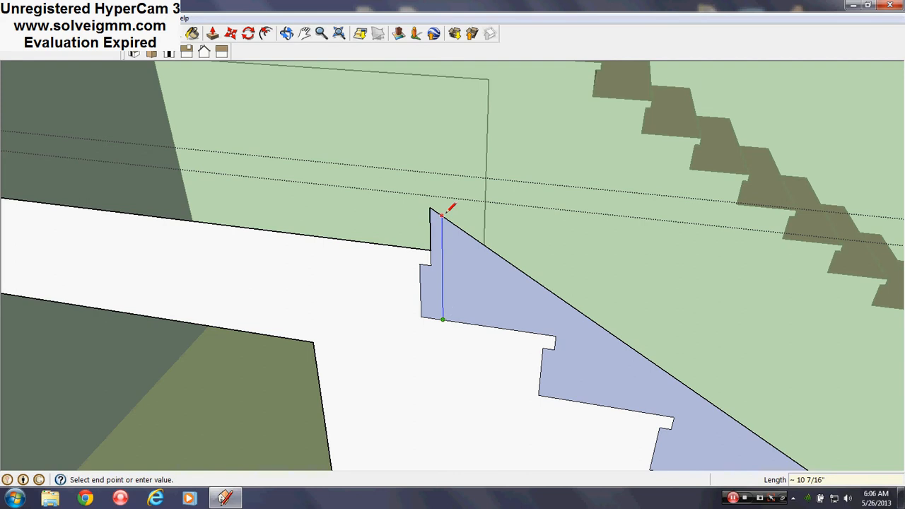
Step: Finish the vertical cut at the landing and start the diagonal underside edge toward the floor
left_click(441, 319)
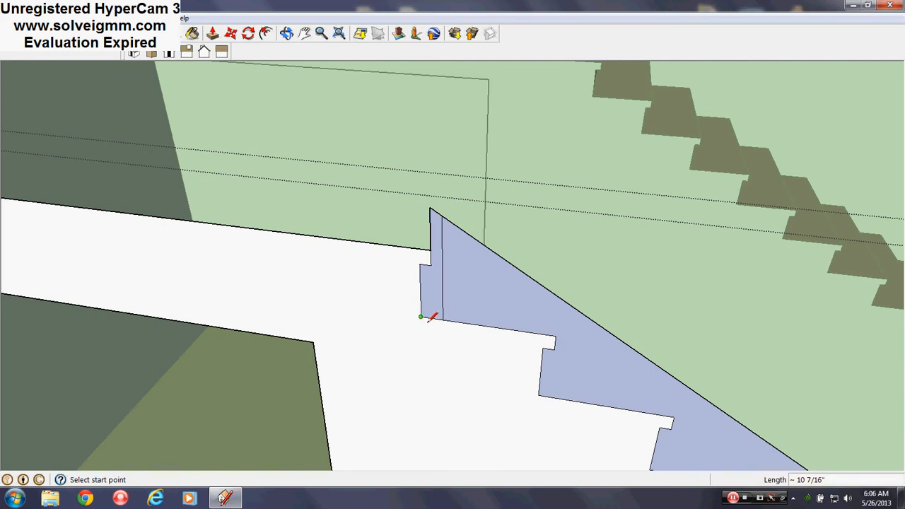
left_click(421, 317)
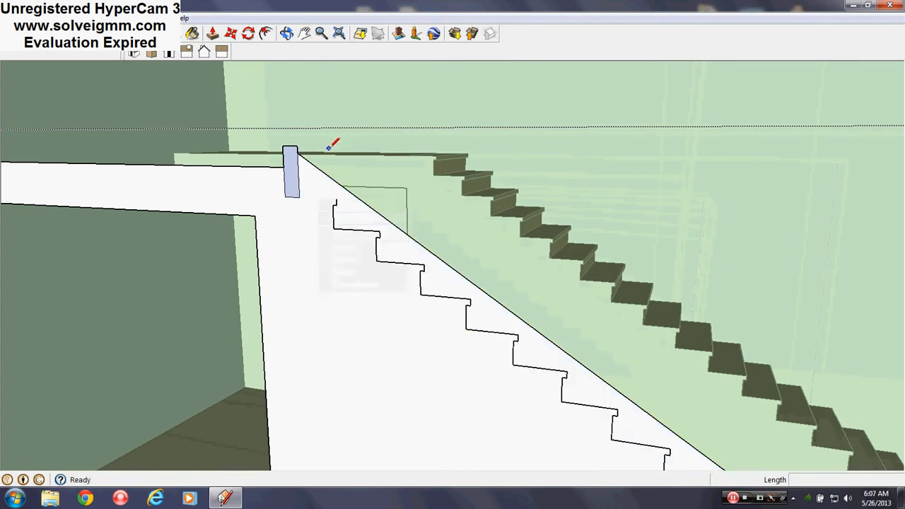
Step: Hide the small leftover piece at the foot of the stringer
right_click(506, 323)
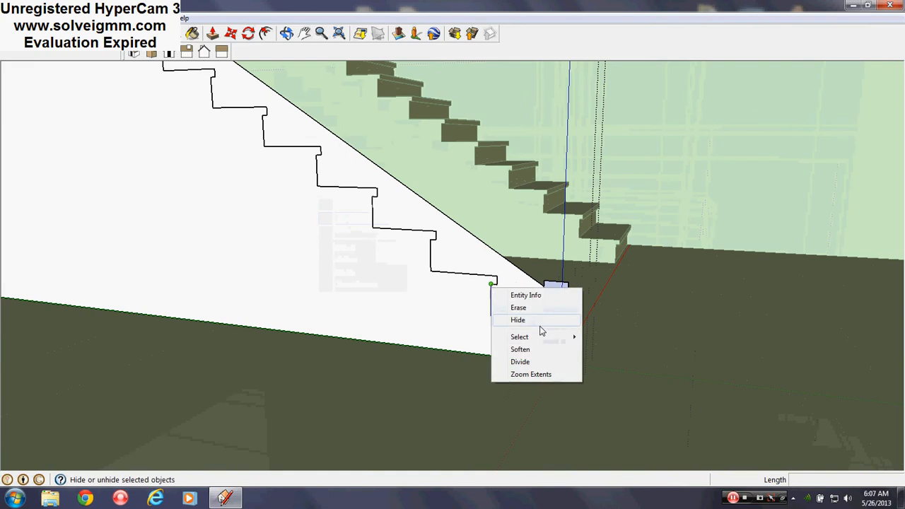
left_click(518, 319)
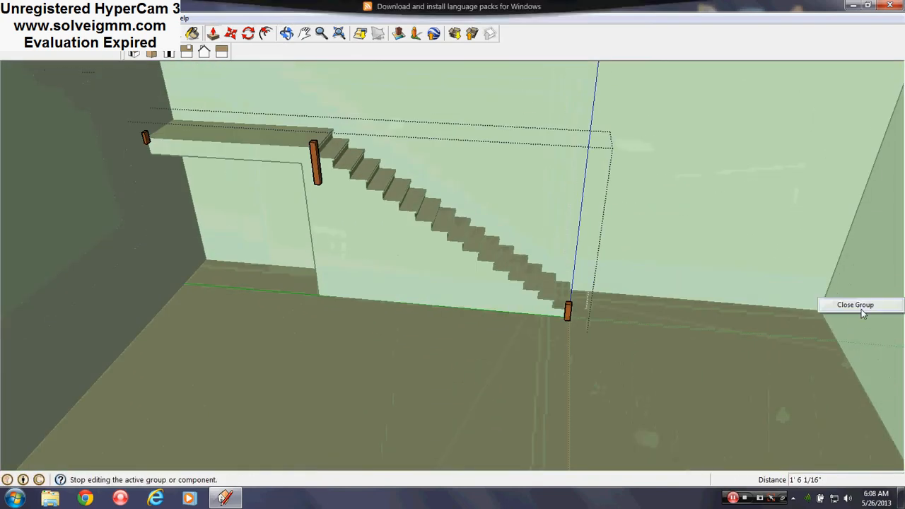
Step: Close the stringer group to return to normal editing
left_click(855, 305)
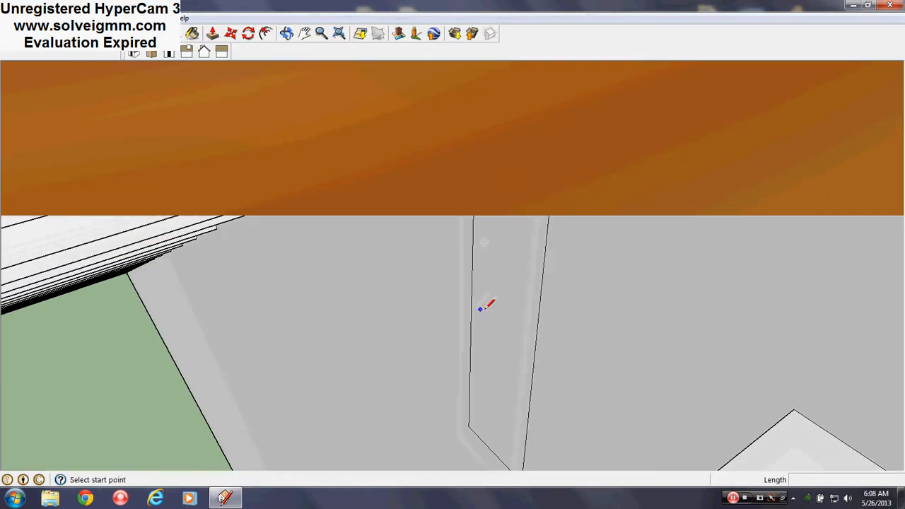
left_click_drag(481, 308, 516, 325)
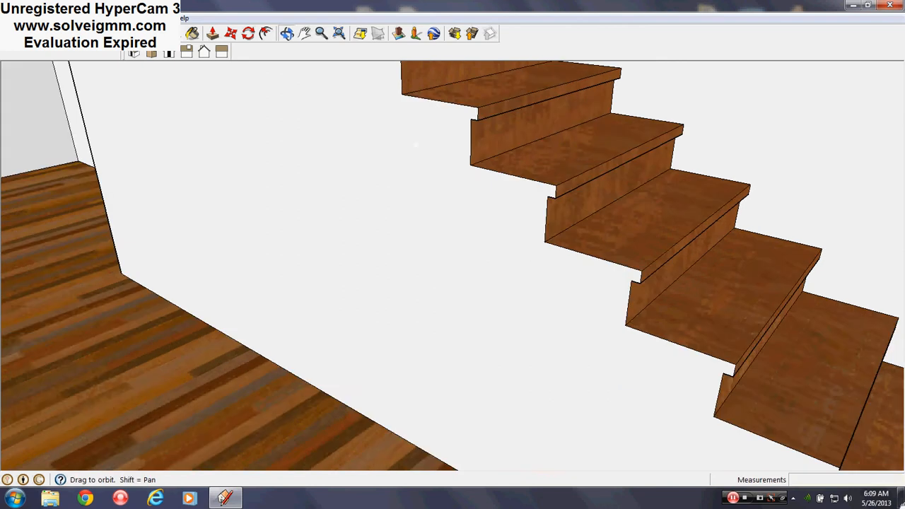
Step: Draw 4x4 post footprints at the landing end and stair top, then edge in the bottom post
left_click_drag(415, 144, 353, 204)
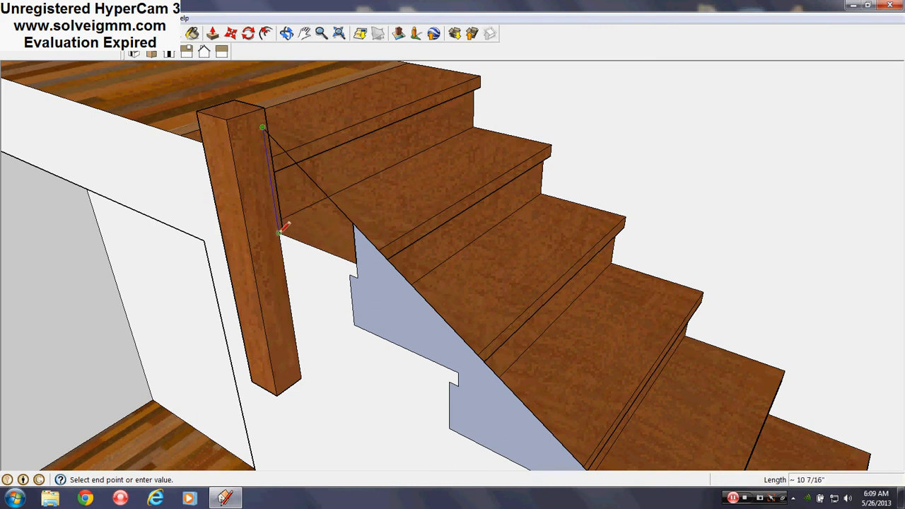
left_click(261, 127)
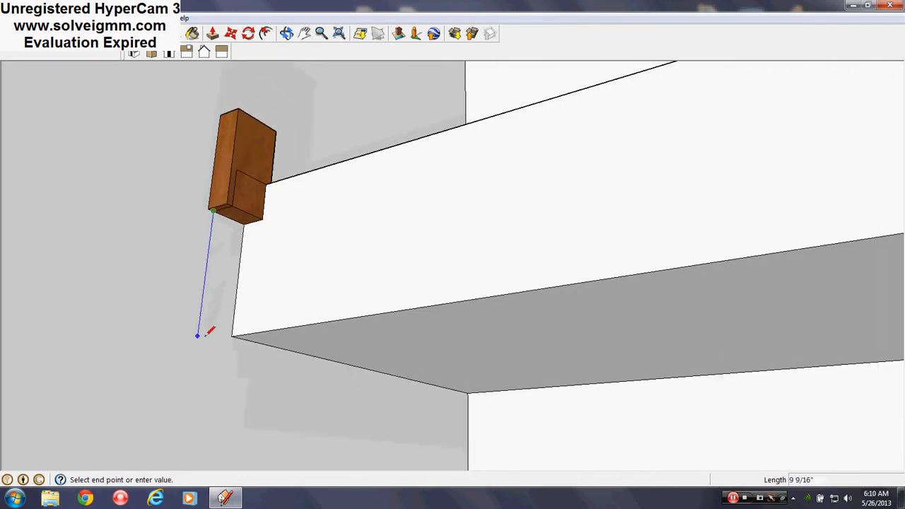
mouse_move(201, 326)
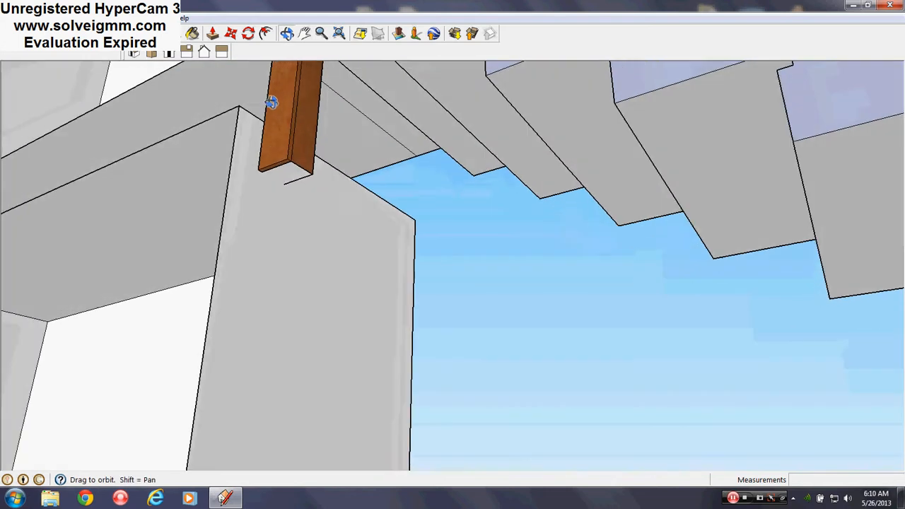
left_click_drag(272, 102, 290, 345)
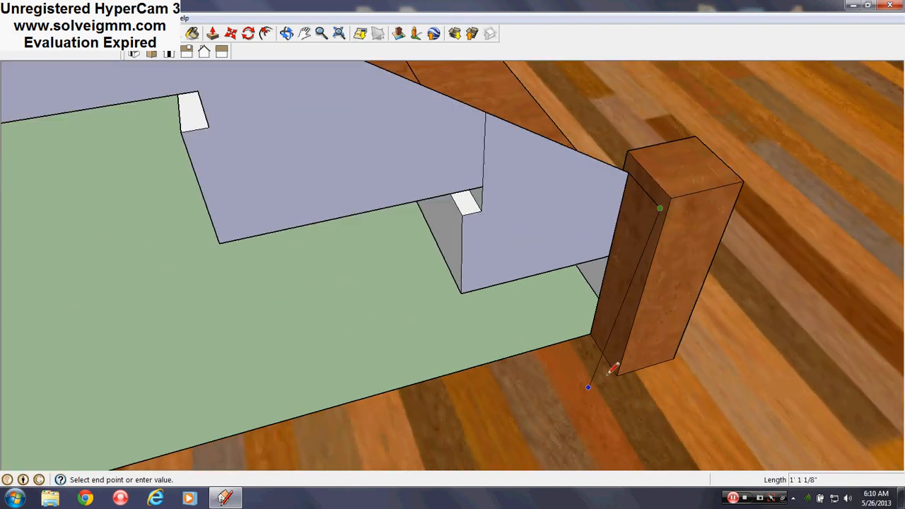
left_click(659, 207)
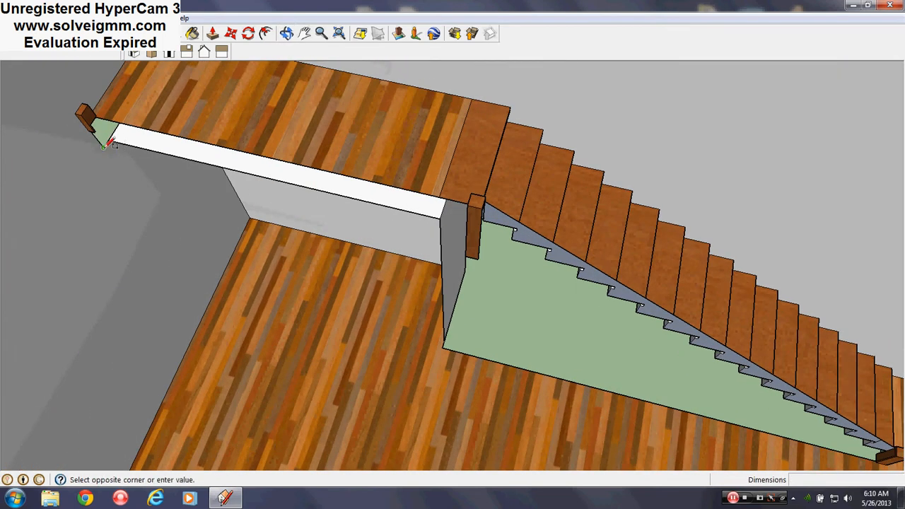
Step: Apply stained wood to the stringer faces and start a trim line along the landing fascia
right_click(424, 219)
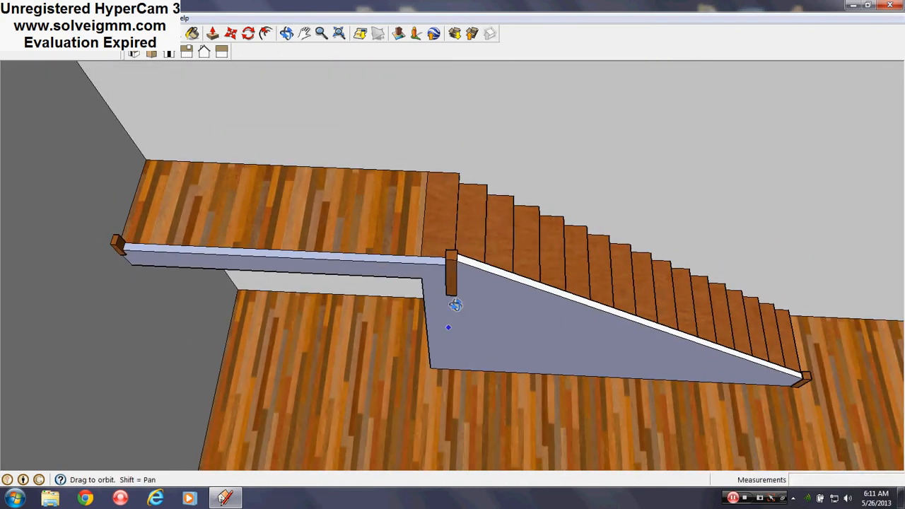
left_click_drag(455, 306, 615, 84)
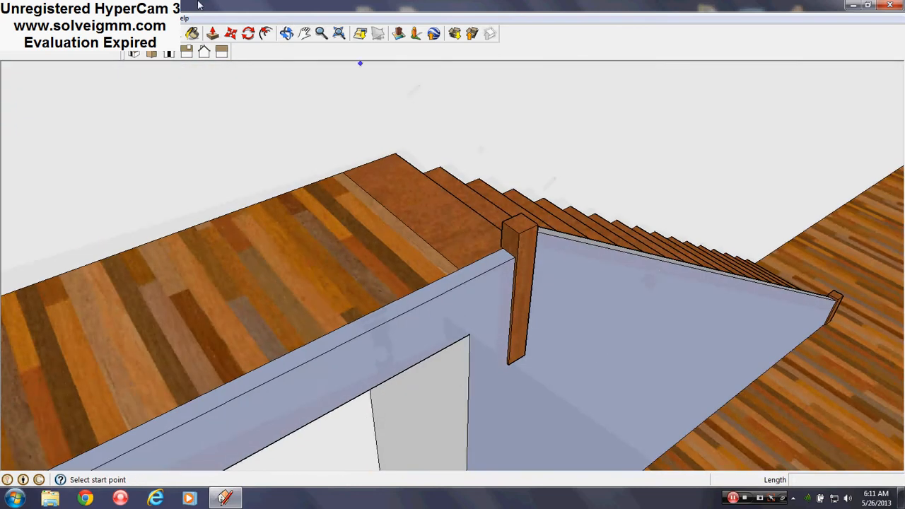
left_click(190, 33)
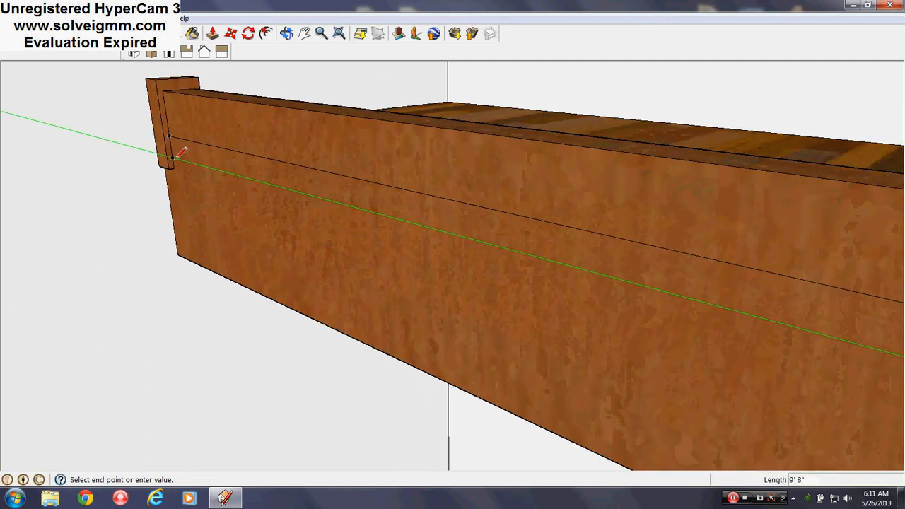
Step: Finish the trim line along the fascia beside the top post
left_click(173, 158)
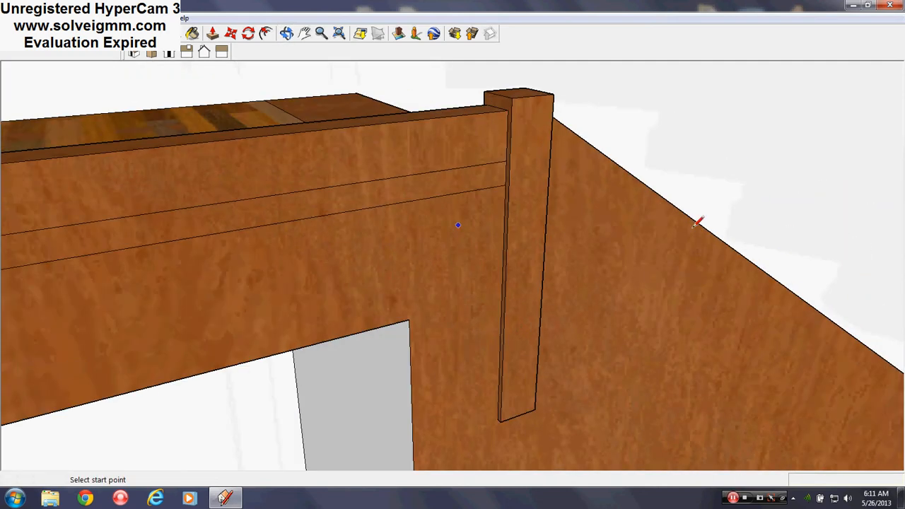
left_click_drag(458, 224, 446, 331)
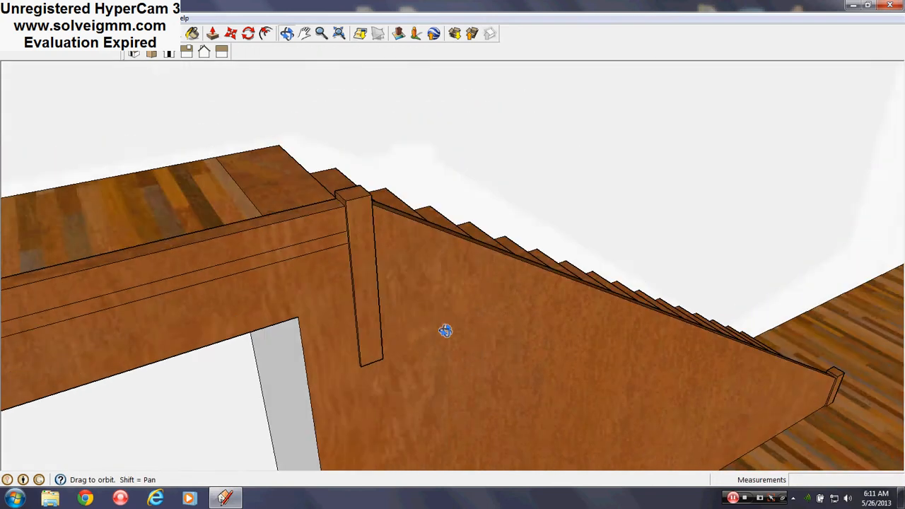
left_click_drag(445, 331, 574, 359)
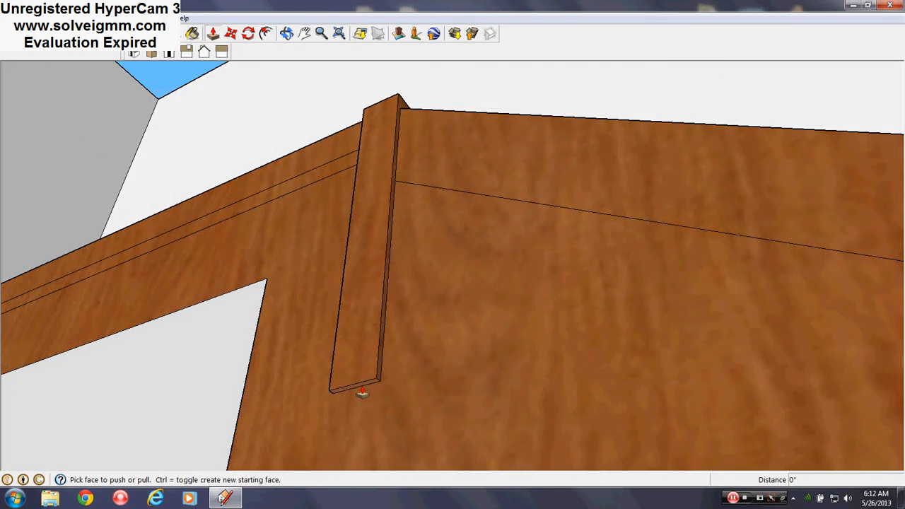
Step: Push/Pull the trim strips outward into a raised band along the stringer and fascia
left_click_drag(362, 393, 396, 187)
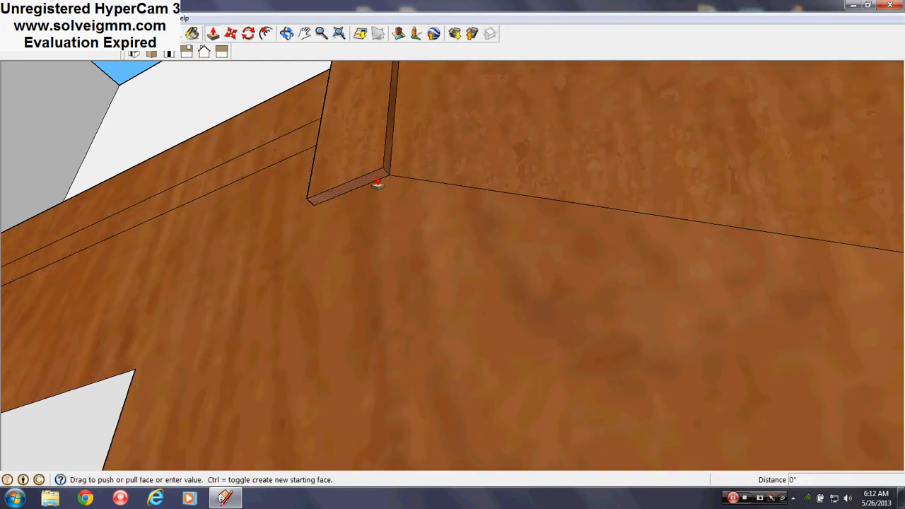
left_click_drag(376, 184, 367, 219)
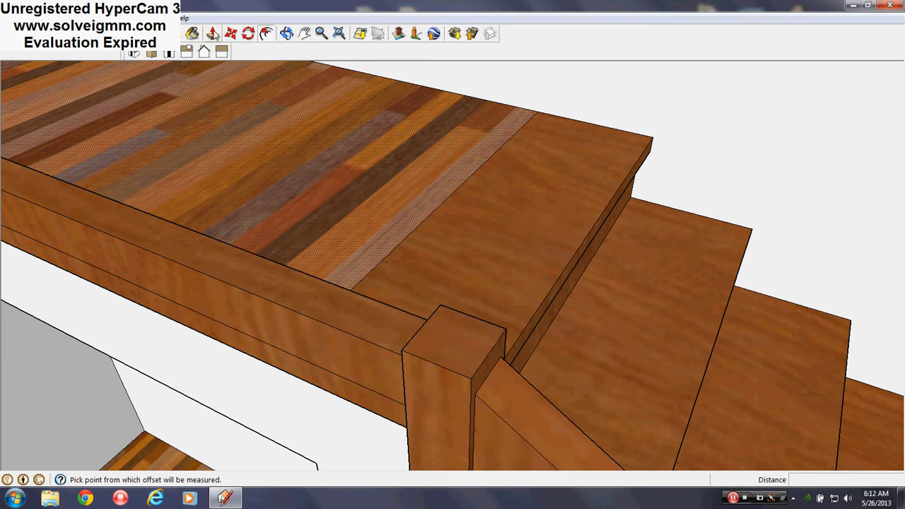
Step: Copy the post's top square straight up 2'5 along the blue axis above the landing post
right_click(458, 356)
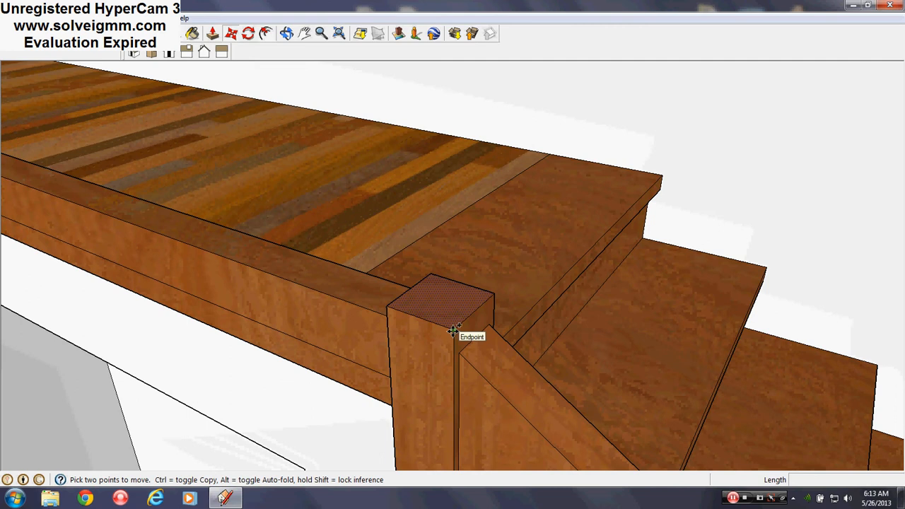
left_click_drag(454, 330, 454, 255)
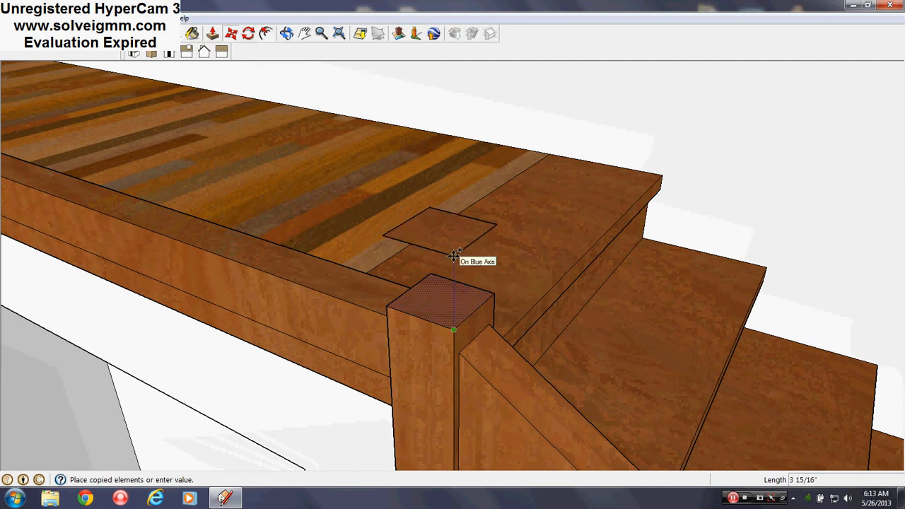
type("2")
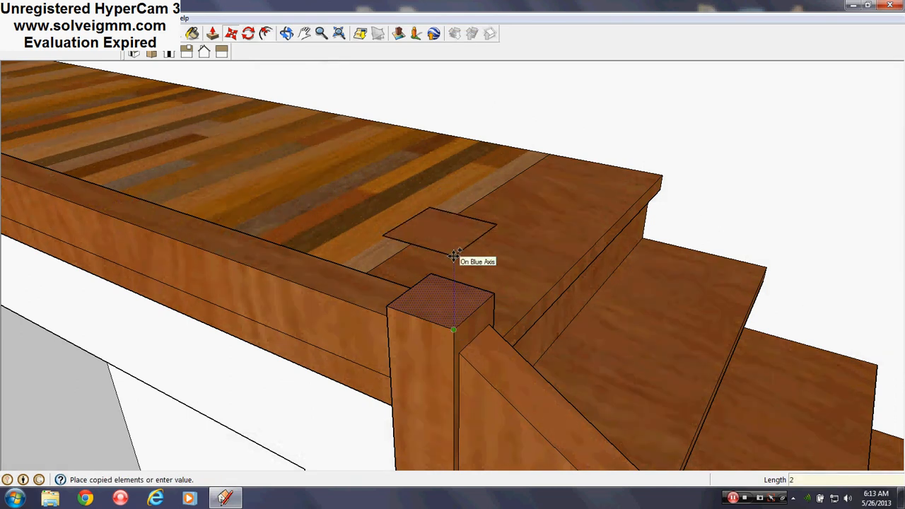
type("2'5")
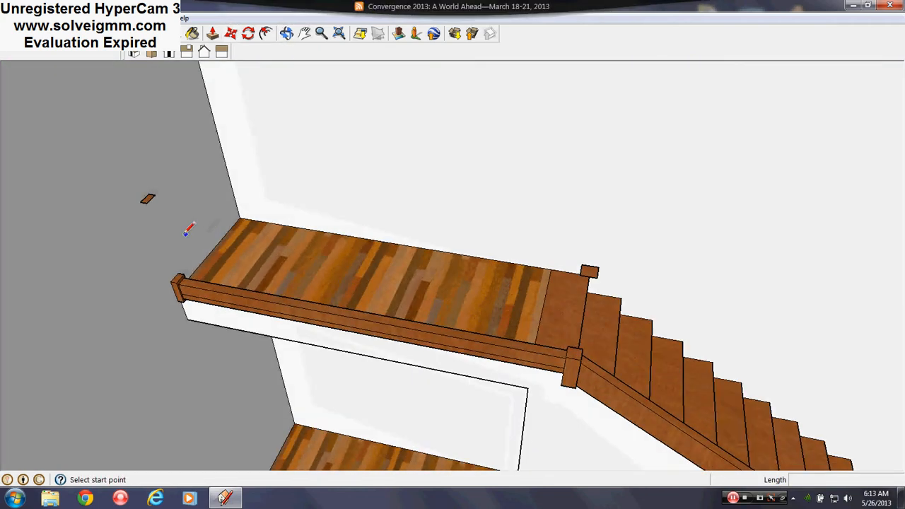
mouse_move(149, 205)
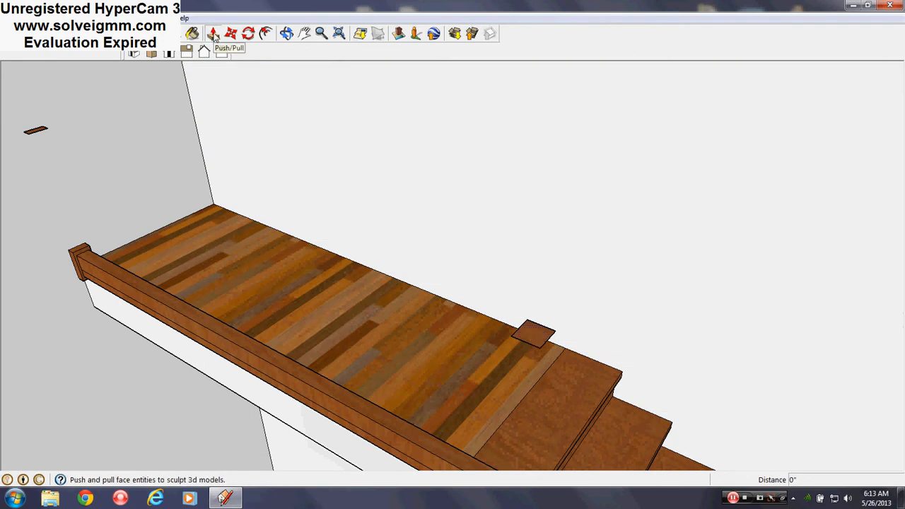
Step: Pull the copied square up into a full-height post with Push/Pull
left_click_drag(536, 332, 531, 285)
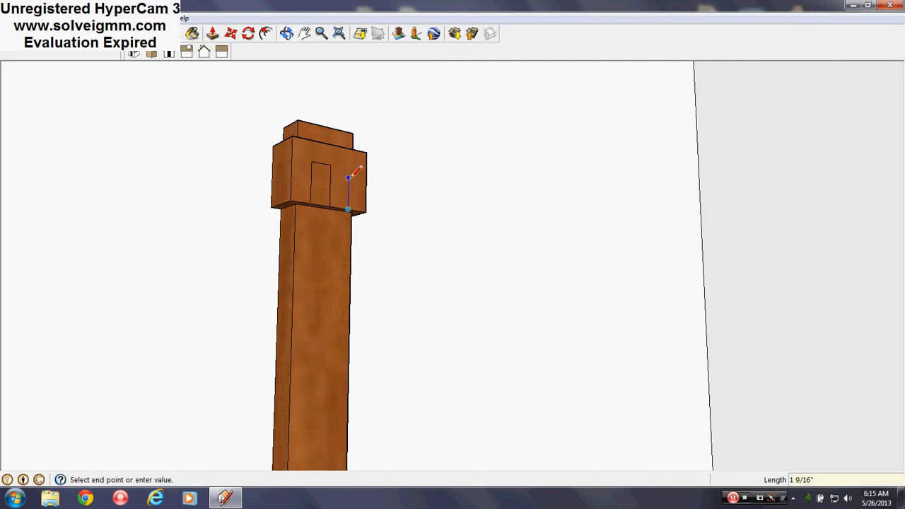
Step: Extrude a rectangle from the post across the landing to form the handrail
right_click(347, 184)
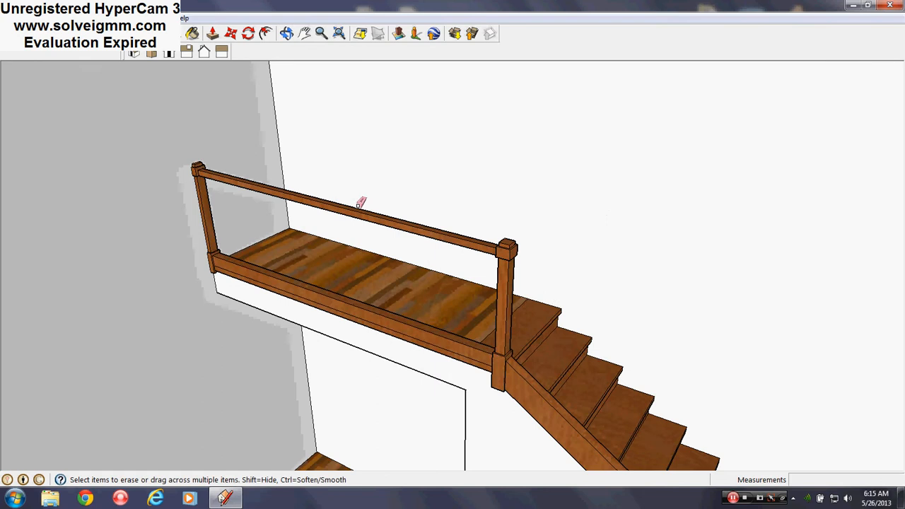
left_click_drag(361, 201, 611, 359)
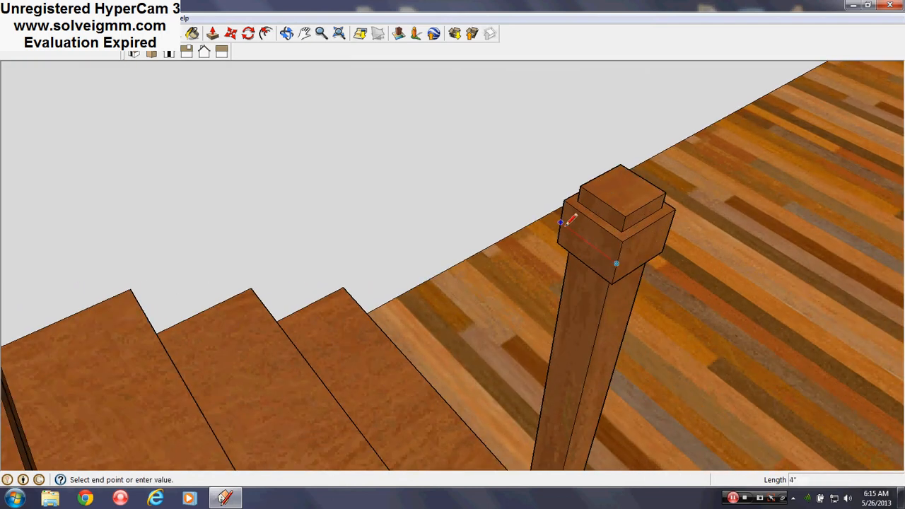
Step: Set the handrail end face against the bottom post
right_click(530, 344)
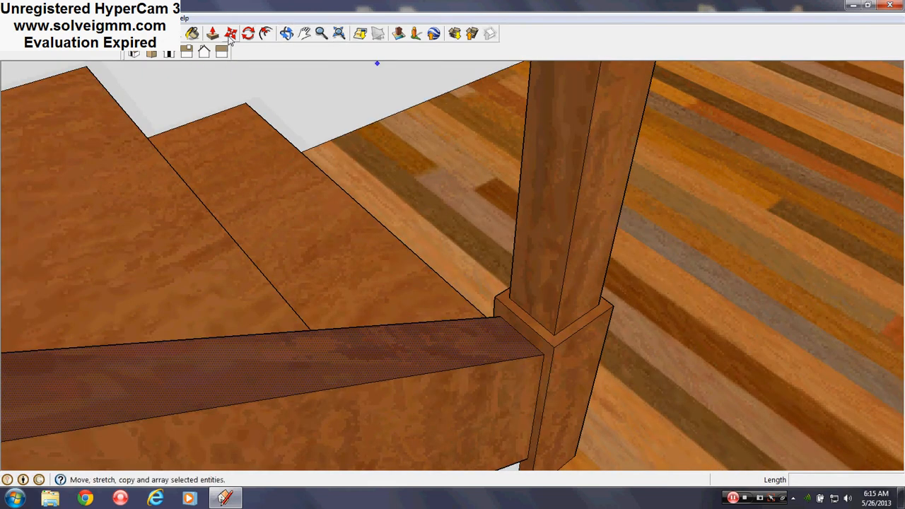
left_click(229, 34)
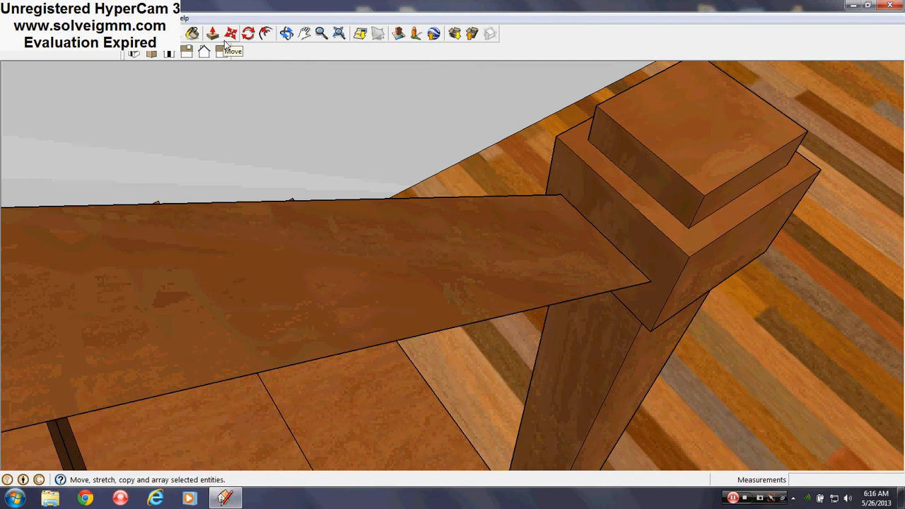
left_click(230, 33)
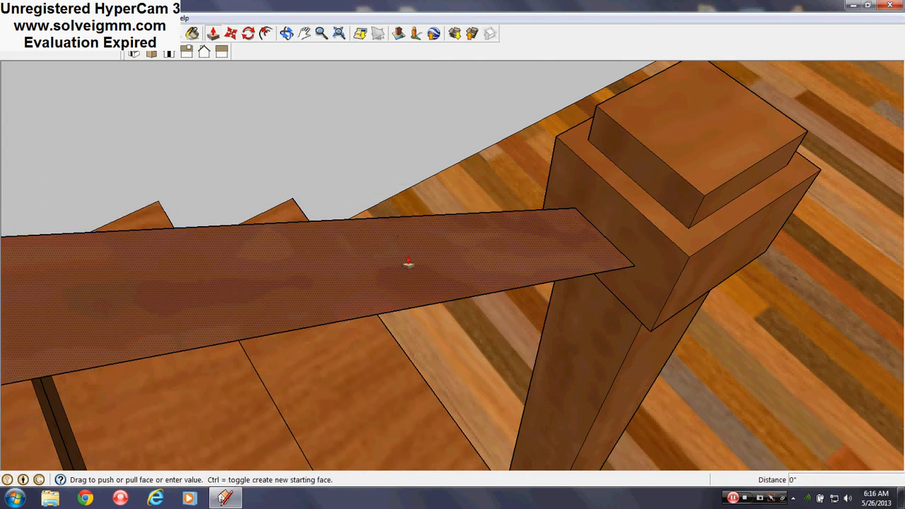
Step: Extend the rail end face up into the post cap and target the stray edge
left_click_drag(407, 263, 444, 255)
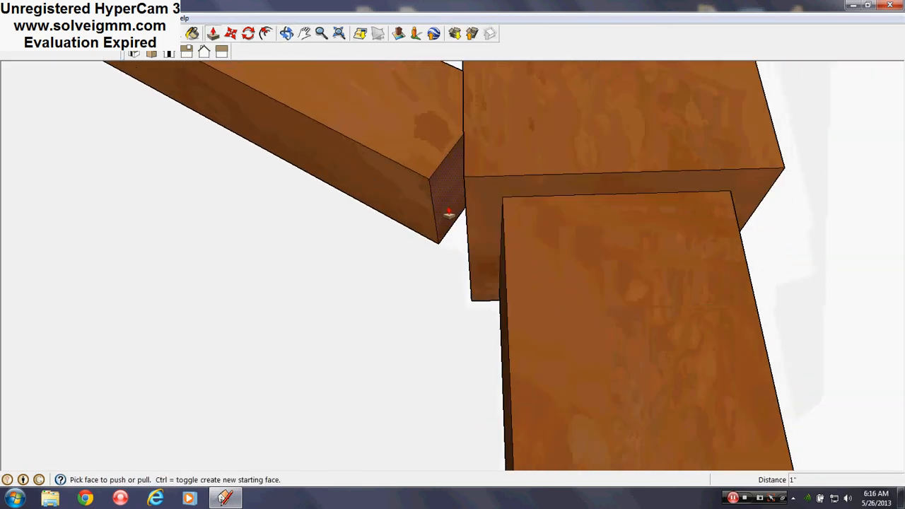
left_click_drag(449, 212, 497, 215)
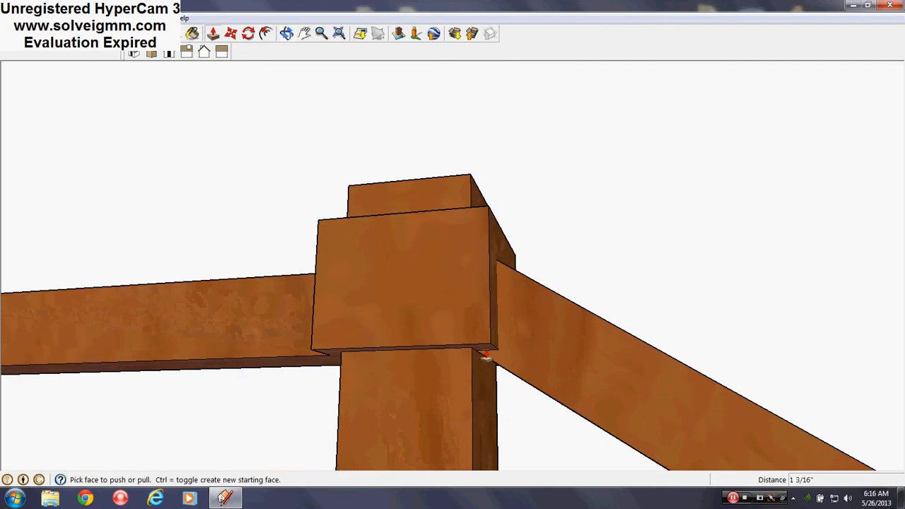
right_click(484, 356)
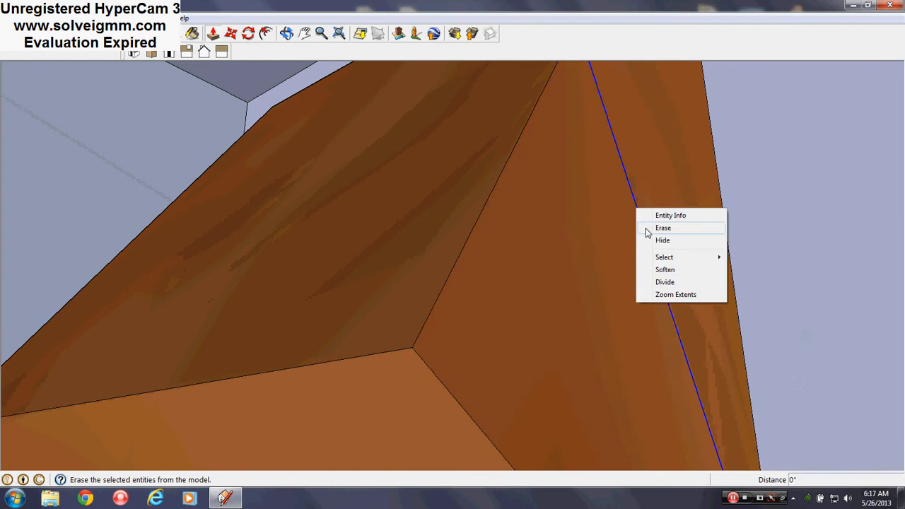
Step: Erase the stray edge from the post face
left_click(662, 227)
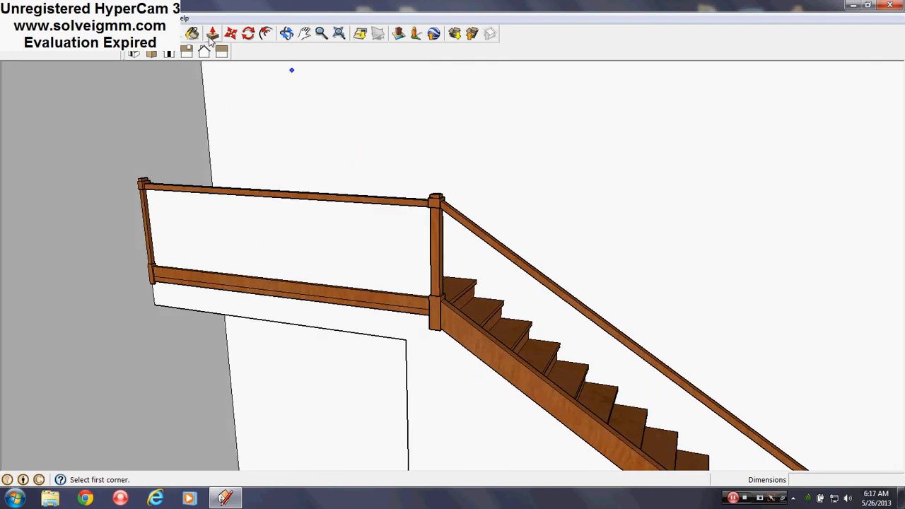
Step: Apply Fencing_Metal_Straight from the Fencing category to the landing rail panel
left_click(192, 34)
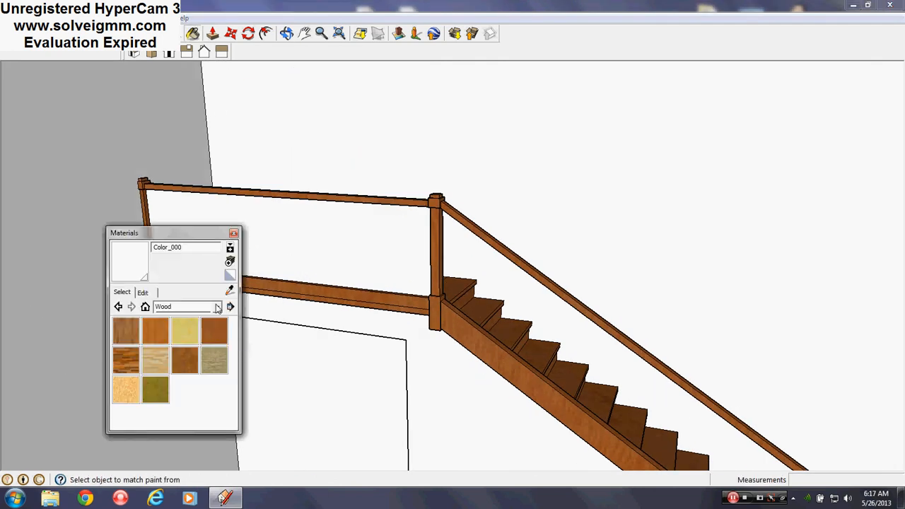
left_click(218, 305)
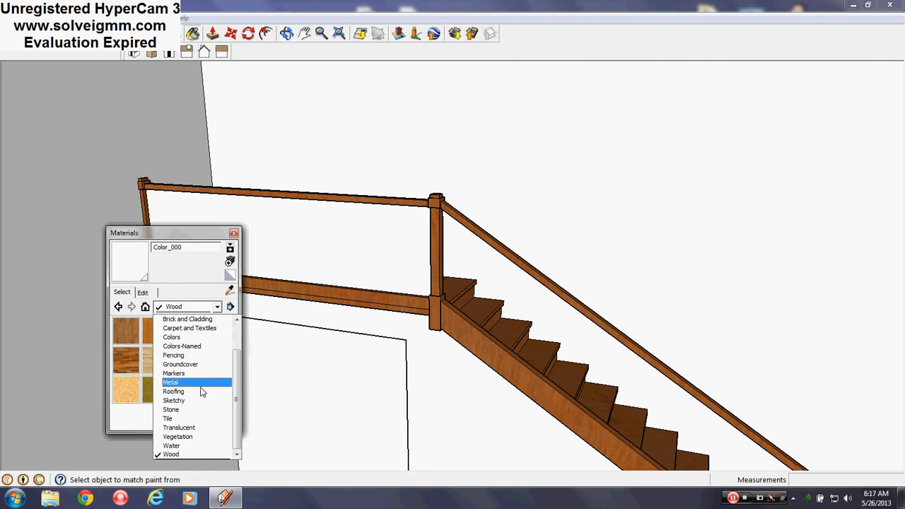
left_click(173, 355)
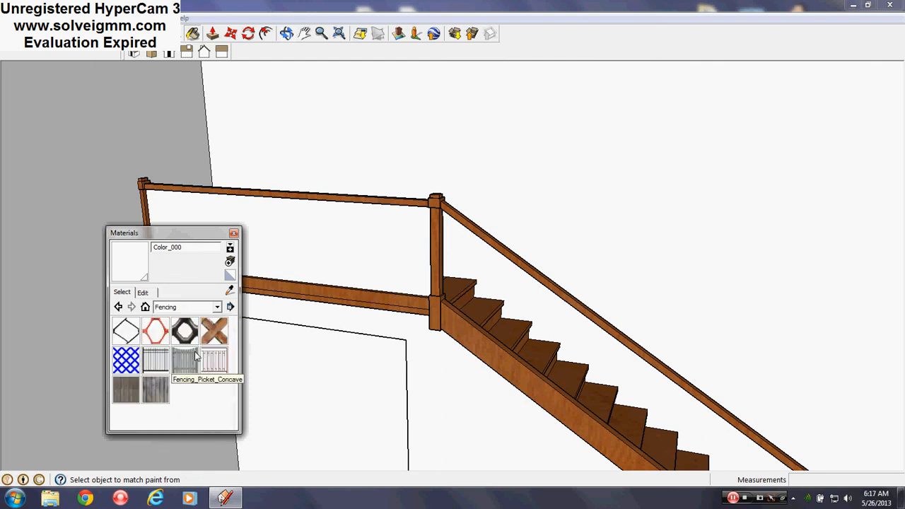
left_click(155, 360)
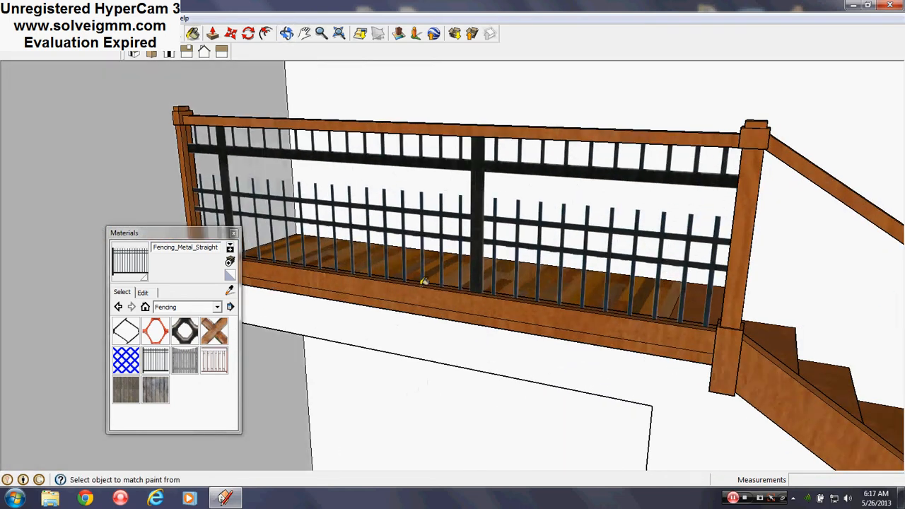
left_click(142, 291)
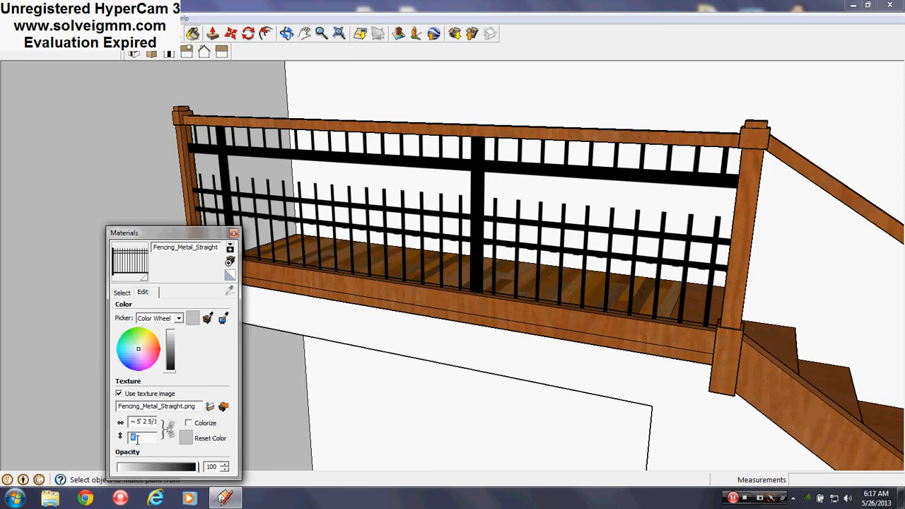
Step: Set the fencing texture height to 20 so the landing shows tall vertical balusters
type("20")
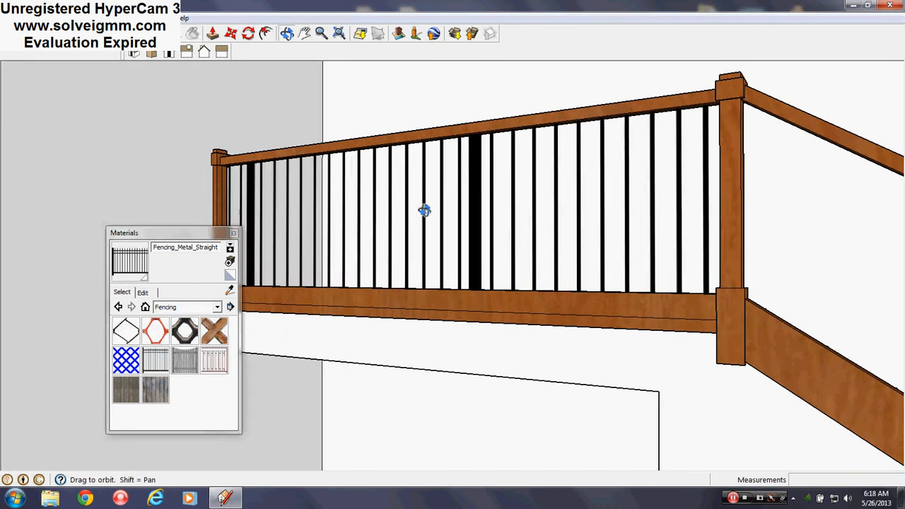
left_click_drag(424, 211, 367, 262)
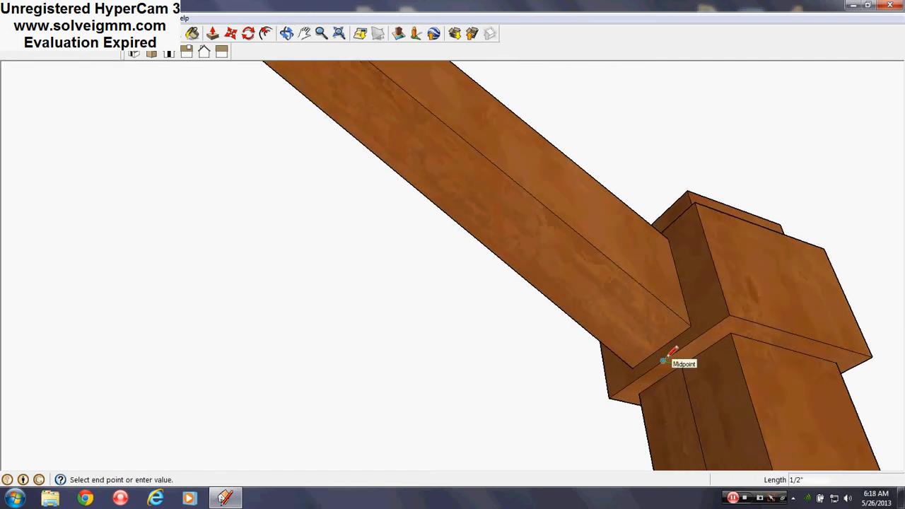
Step: Draw the stair infill face from the post midpoint for the baluster panel
left_click(287, 34)
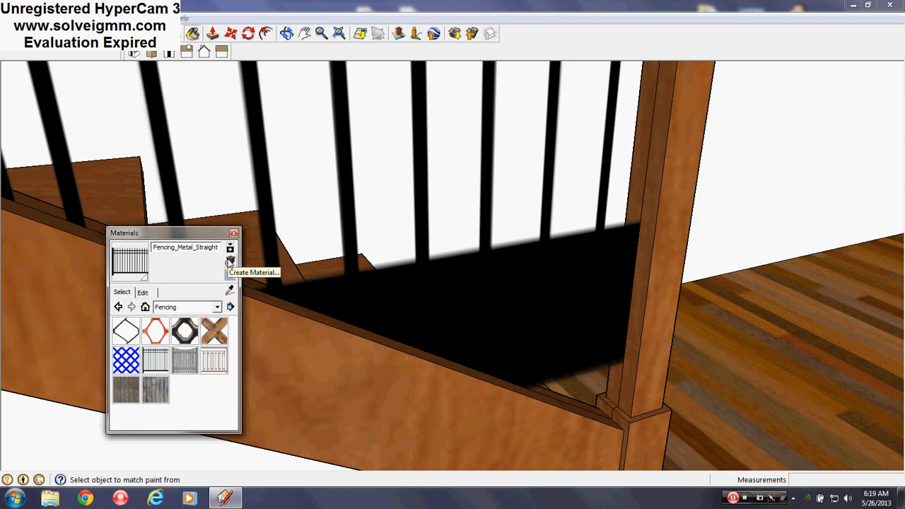
Step: Create Material1 from the fencing for the stair panel with texture height 5
left_click(229, 261)
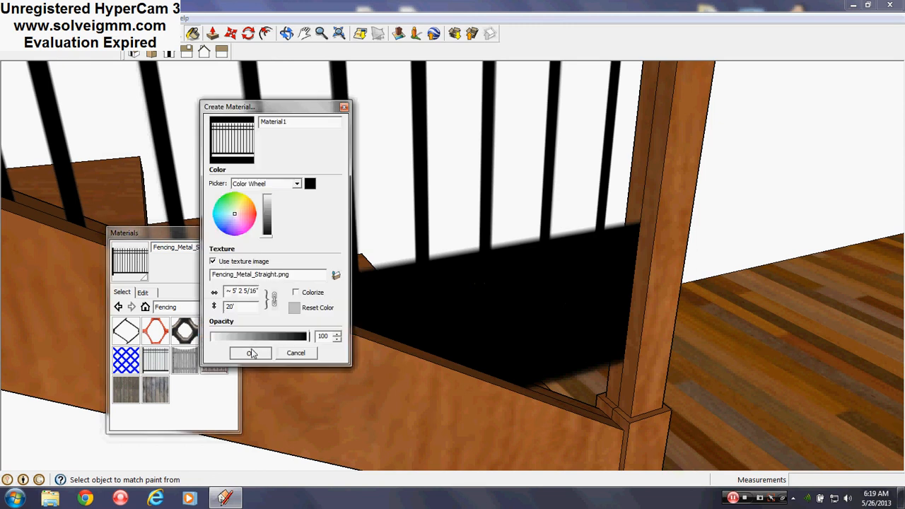
left_click(248, 354)
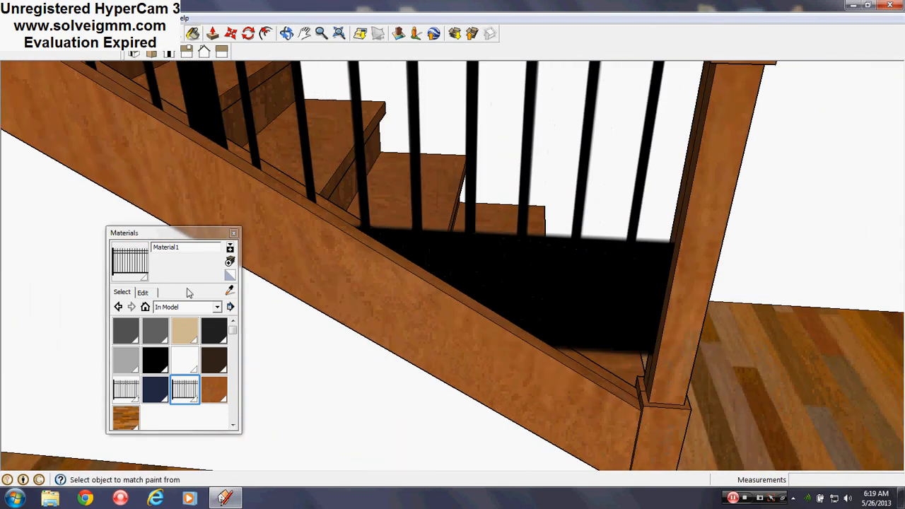
left_click(142, 291)
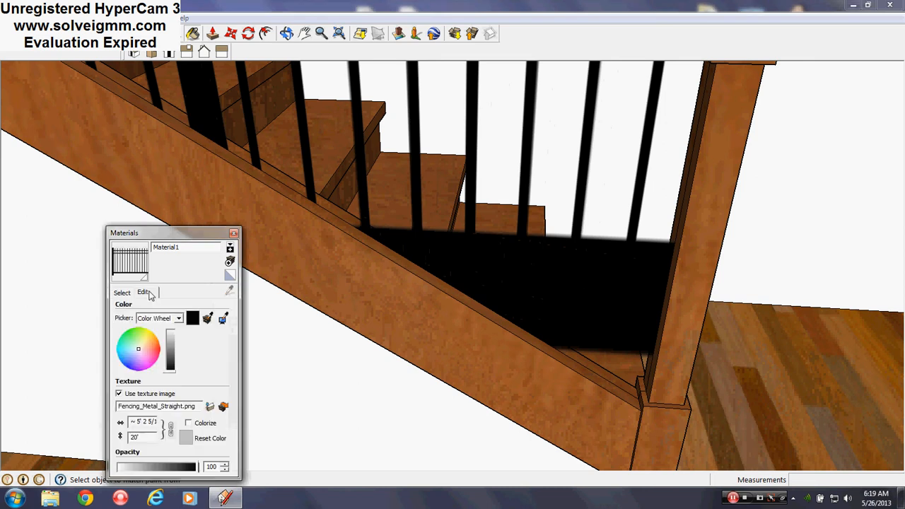
mouse_move(169, 441)
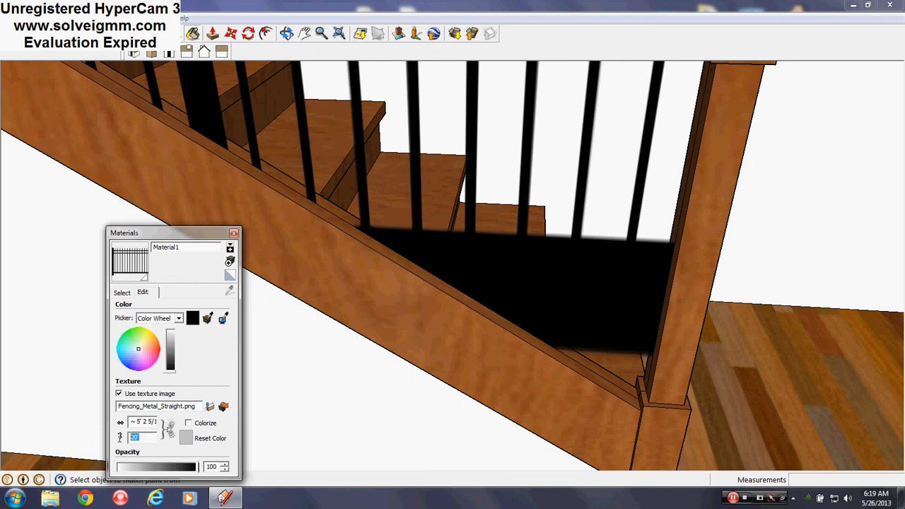
mouse_move(120, 437)
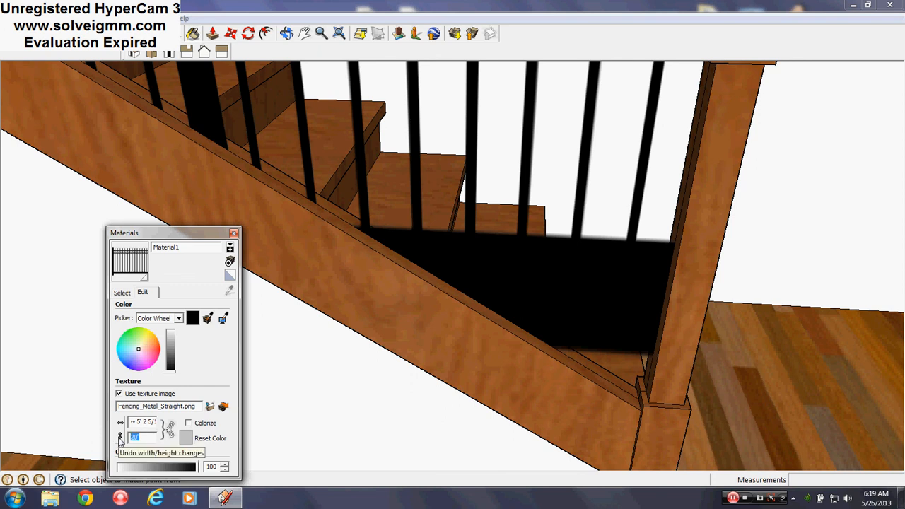
type("5'")
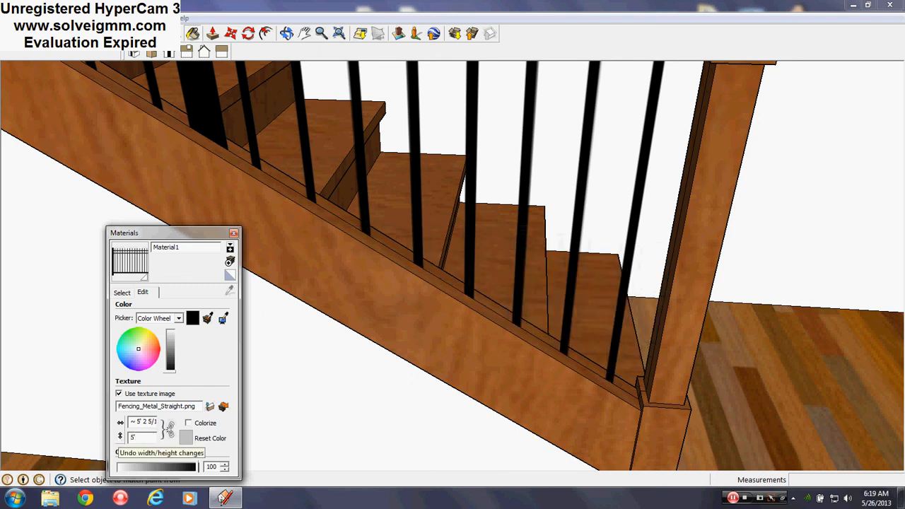
left_click(122, 292)
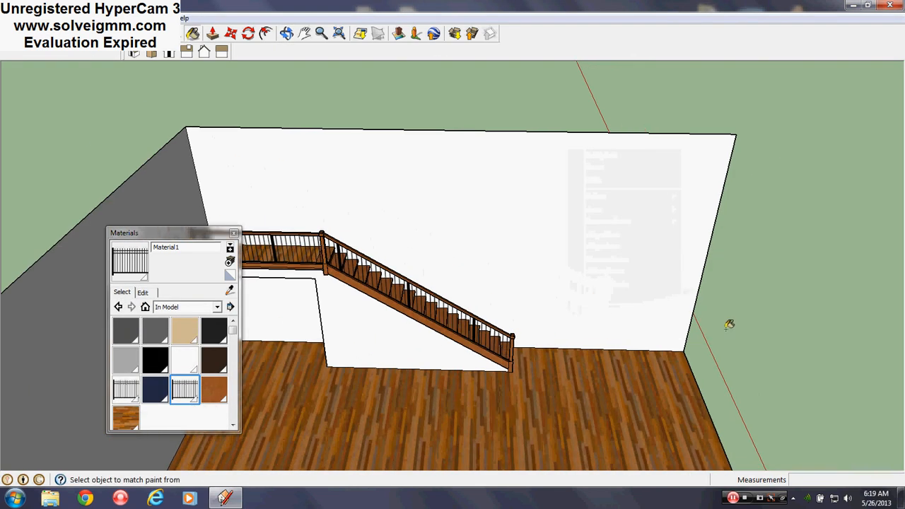
left_click(235, 232)
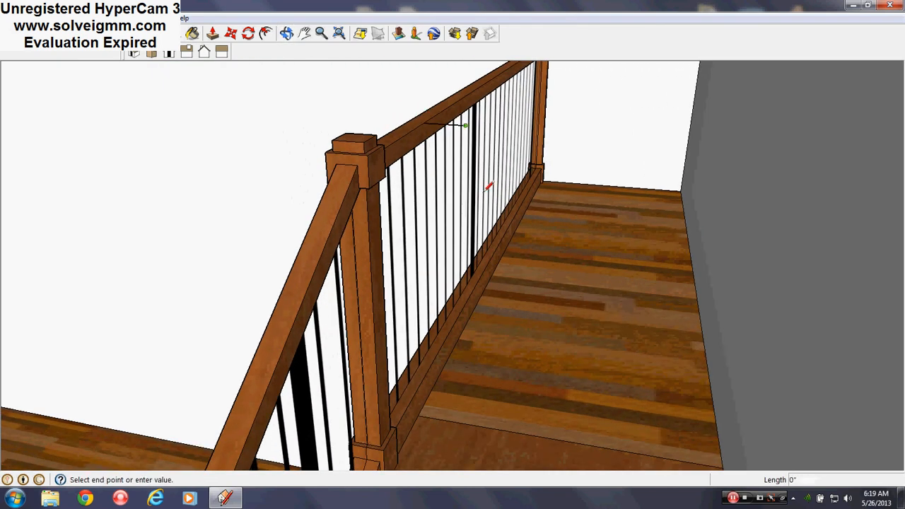
mouse_move(465, 370)
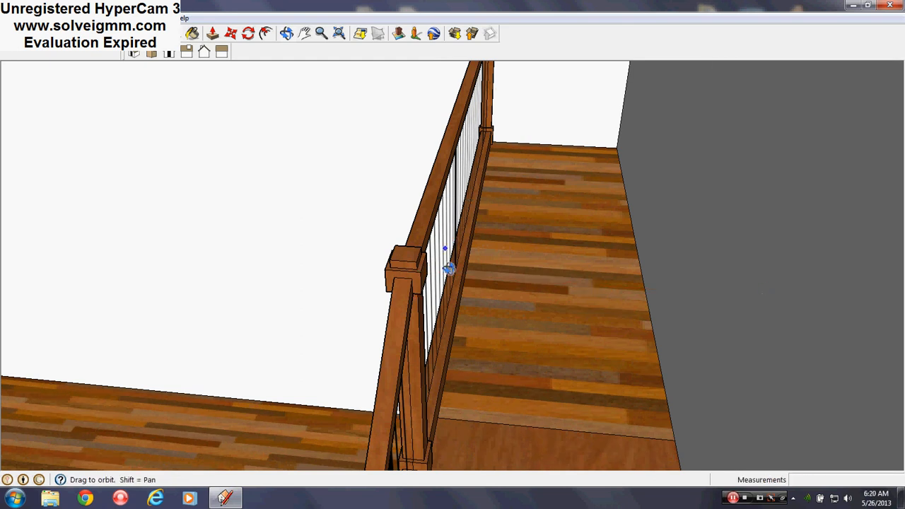
left_click_drag(449, 267, 554, 320)
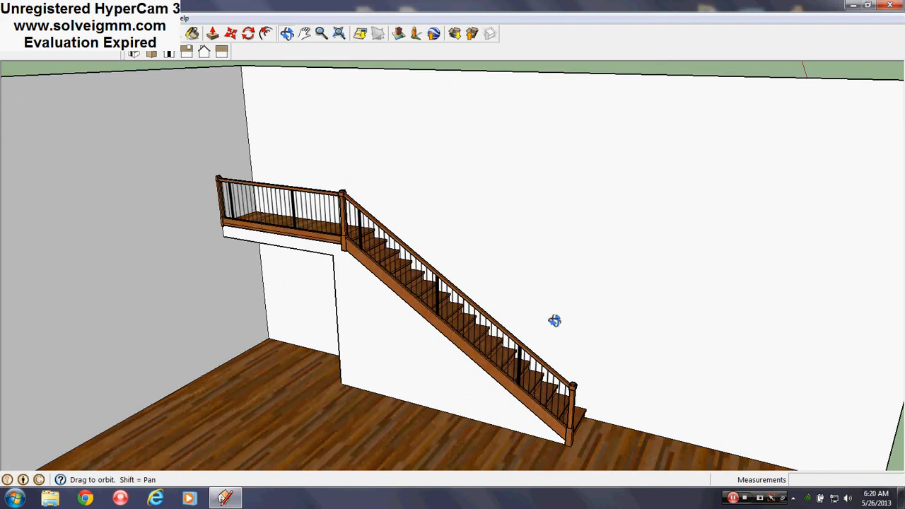